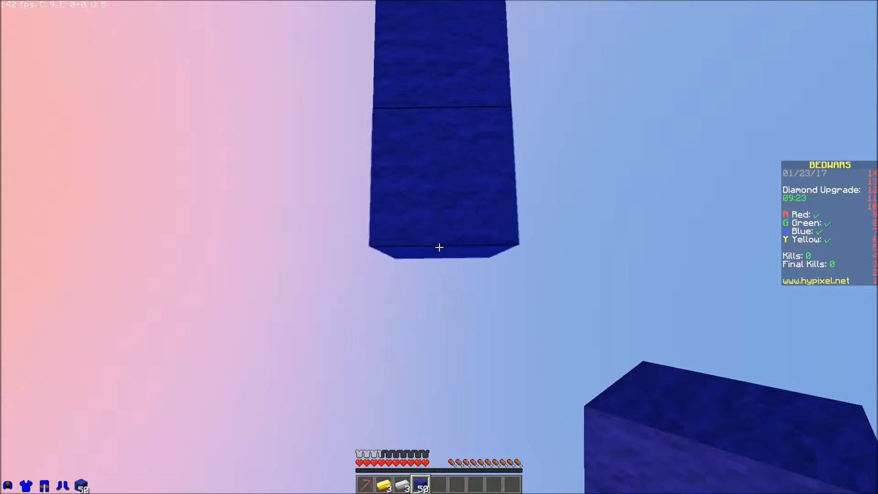
pyautogui.click(438, 247)
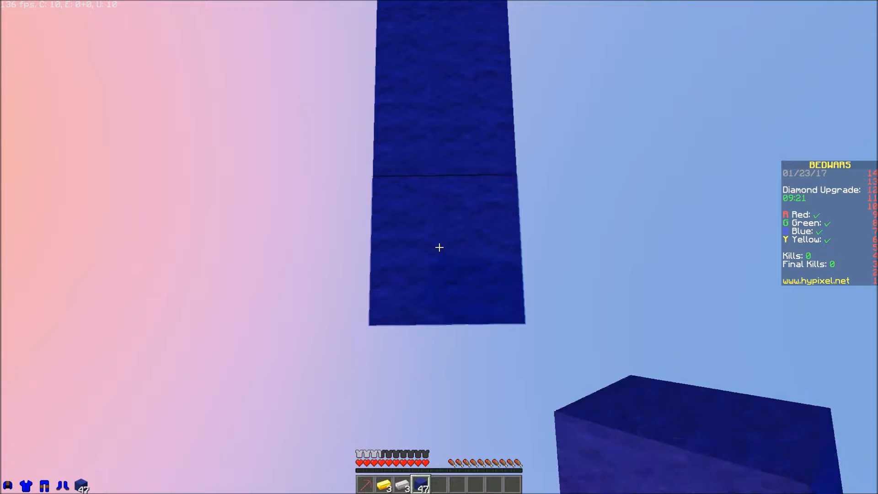